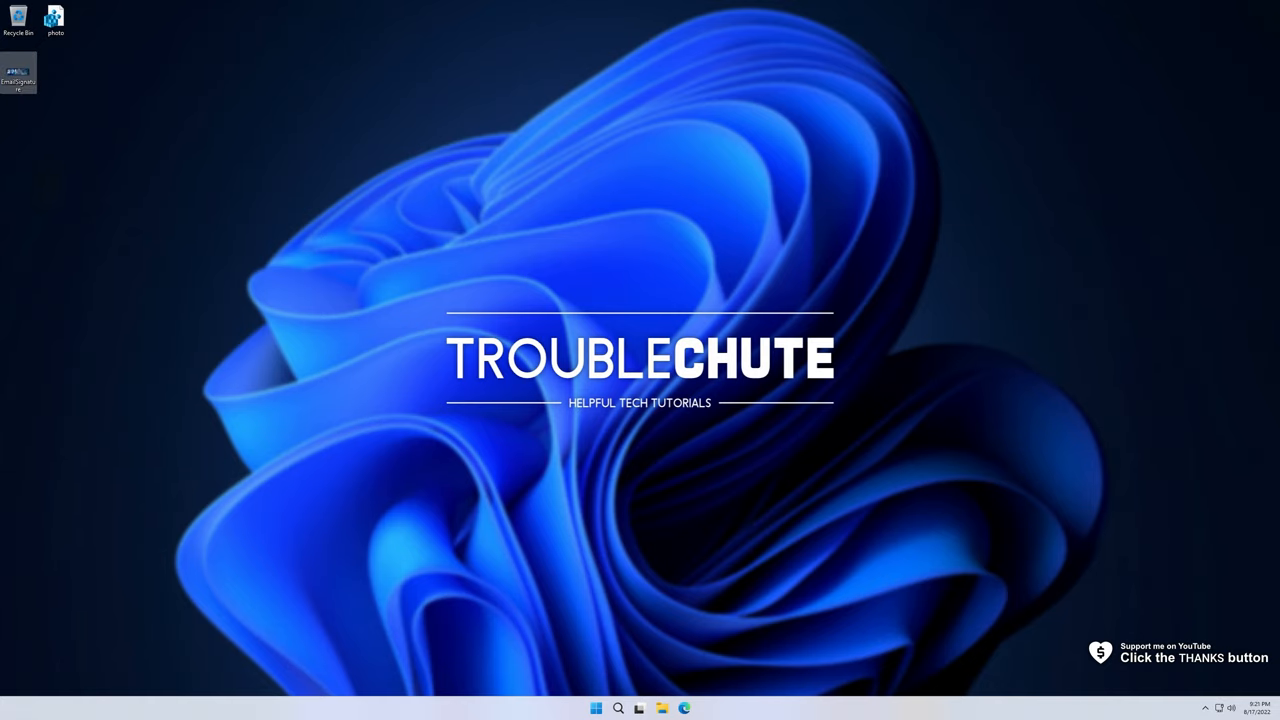
# View EmailSignature.png from the desktop in the Photos app
pyautogui.doubleClick(20, 70)
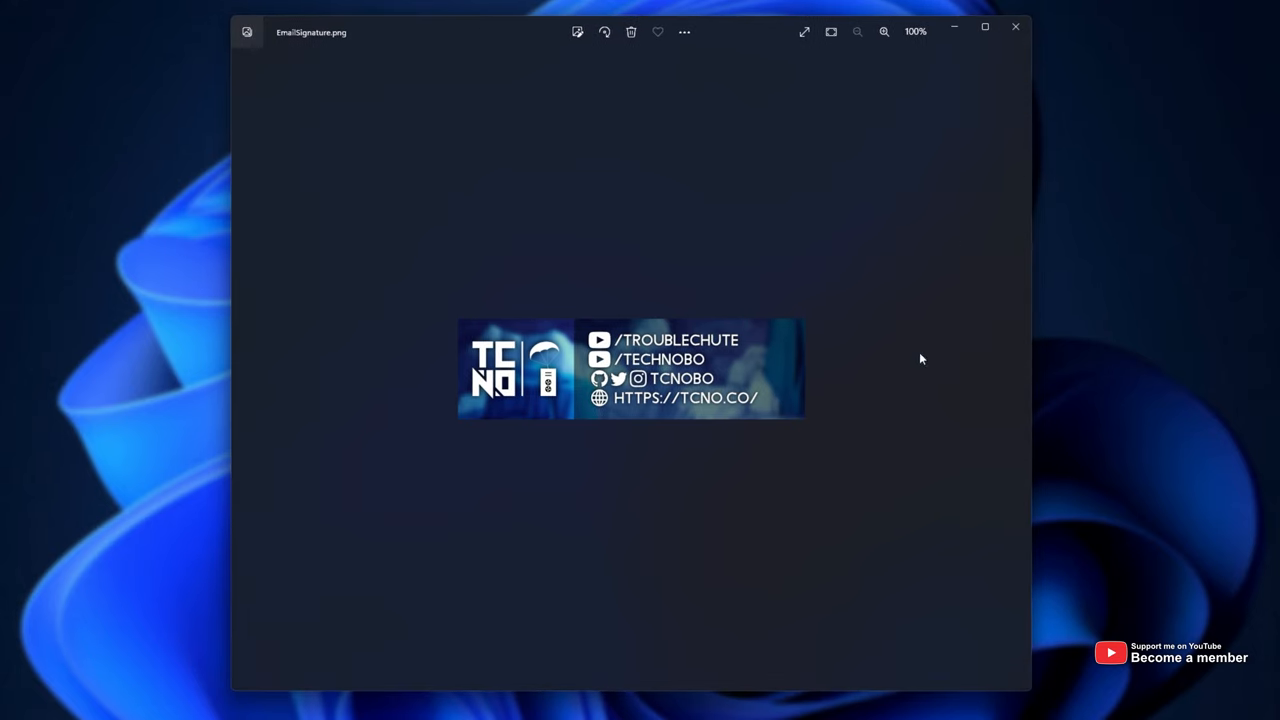
pyautogui.moveTo(780, 308)
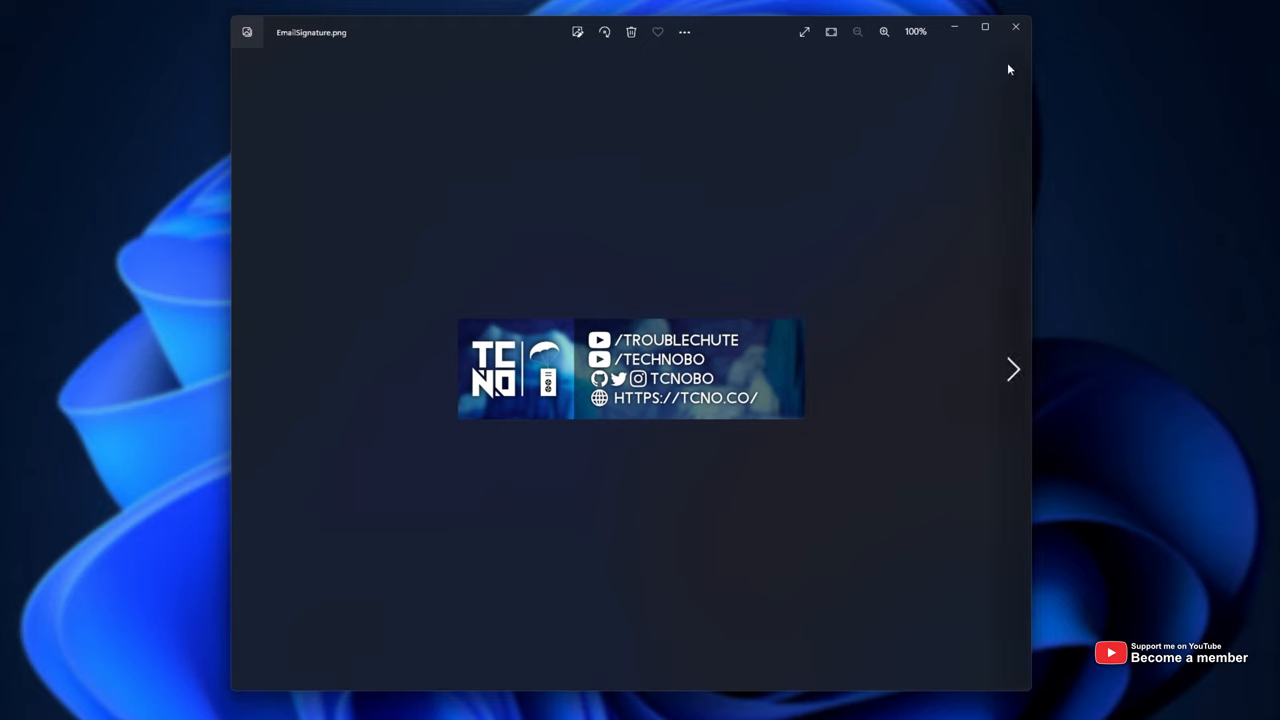
pyautogui.moveTo(1016, 30)
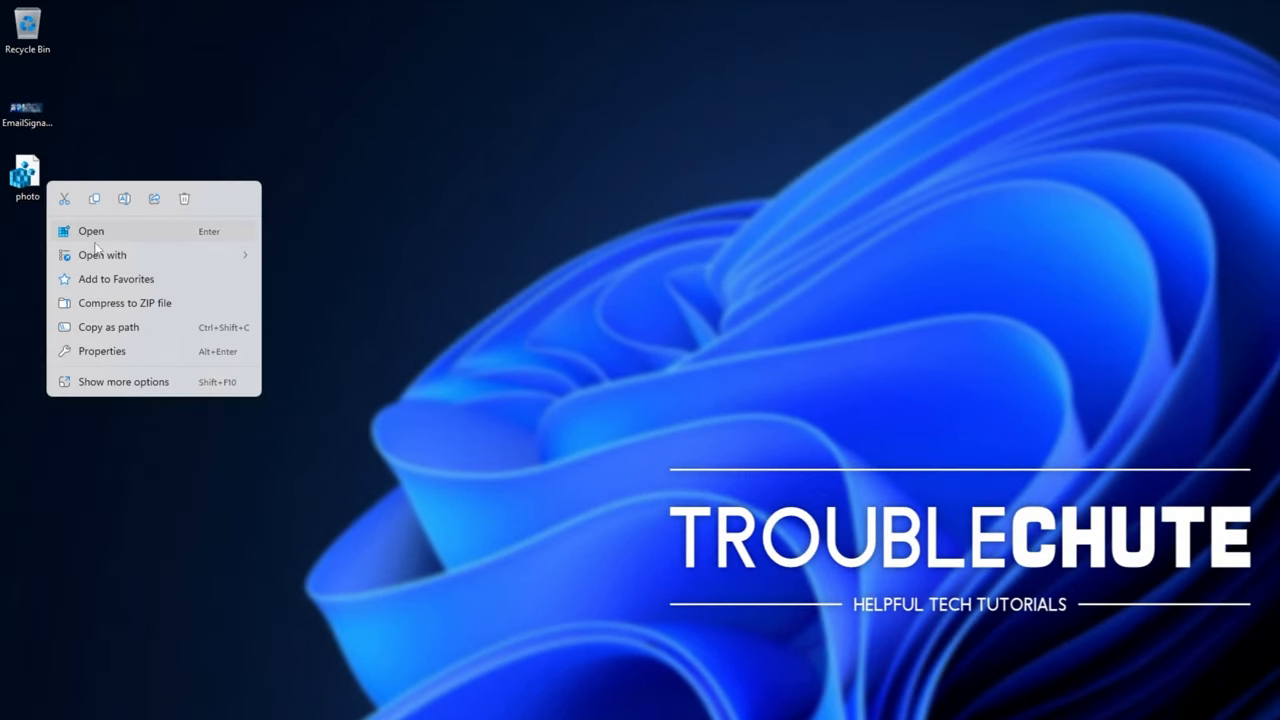
# Review the photo.reg Photo Viewer entries in Notepad and start merging them into the registry
pyautogui.click(100, 254)
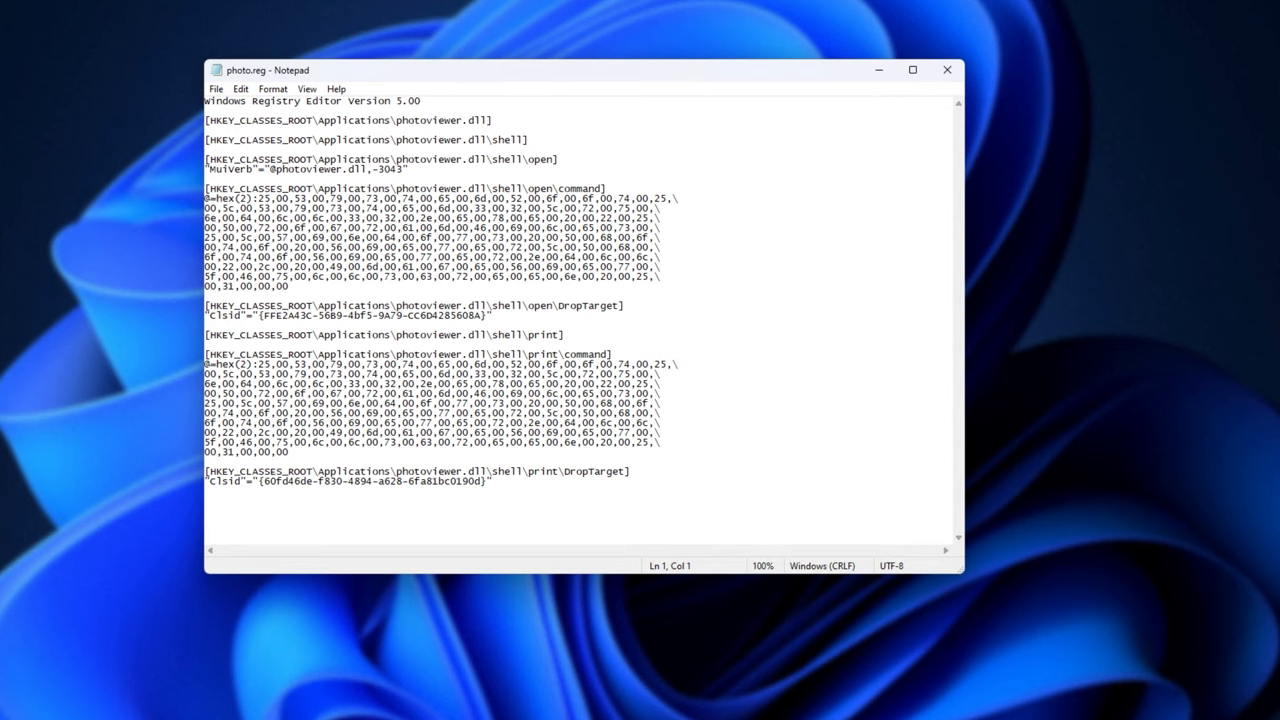
pyautogui.moveTo(204, 160); pyautogui.dragTo(290, 288)
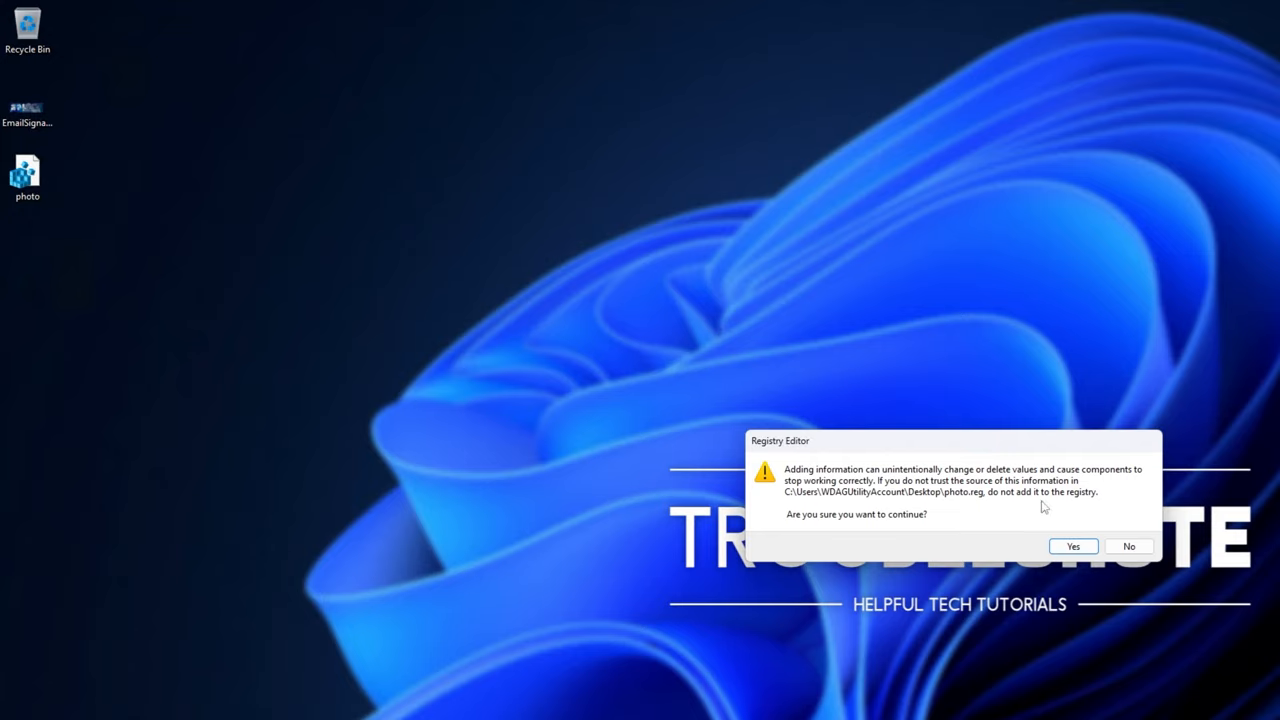
# Confirm the registry merge and view EmailSignature.png in Windows Photo Viewer
pyautogui.click(1072, 546)
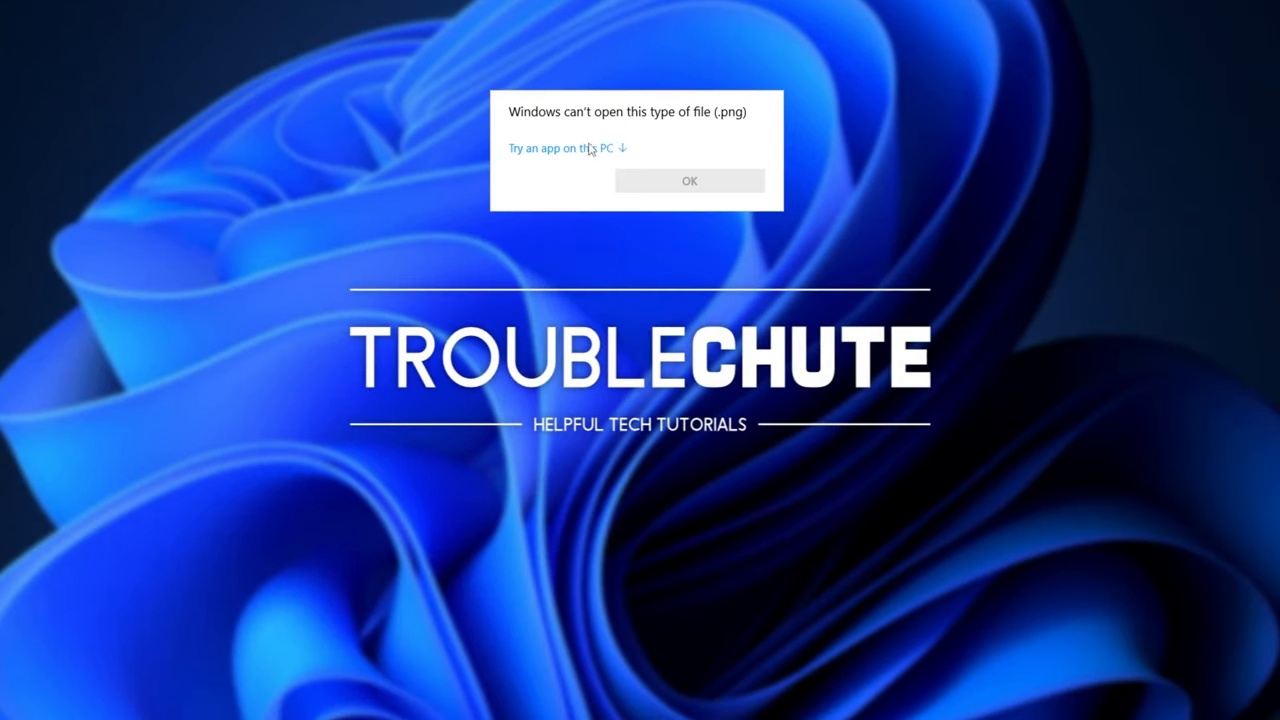
pyautogui.click(564, 148)
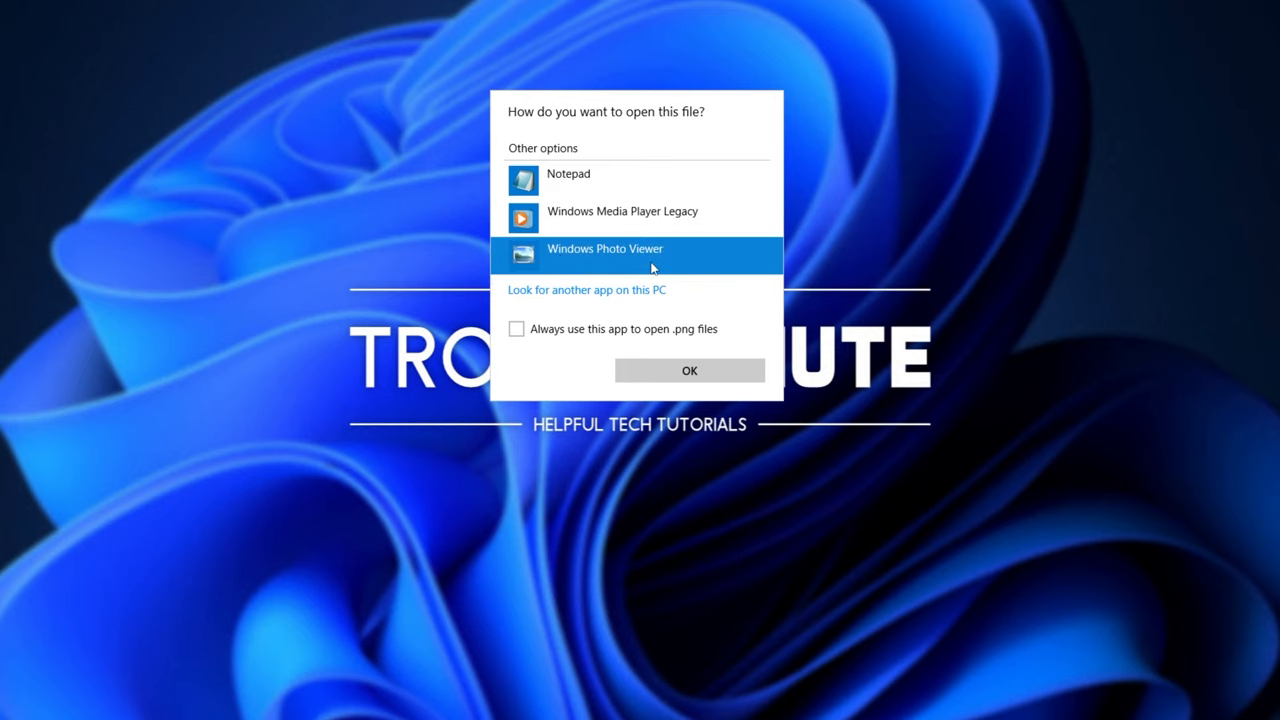
pyautogui.click(688, 370)
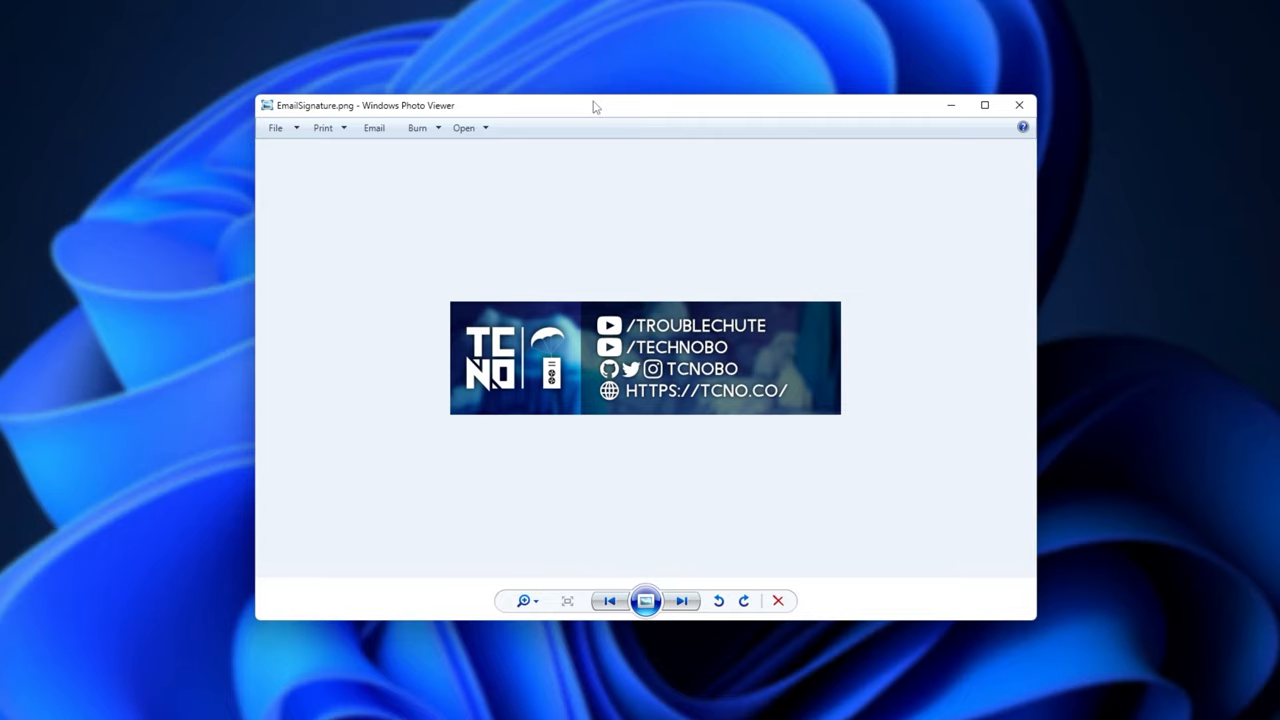
pyautogui.moveTo(1022, 104)
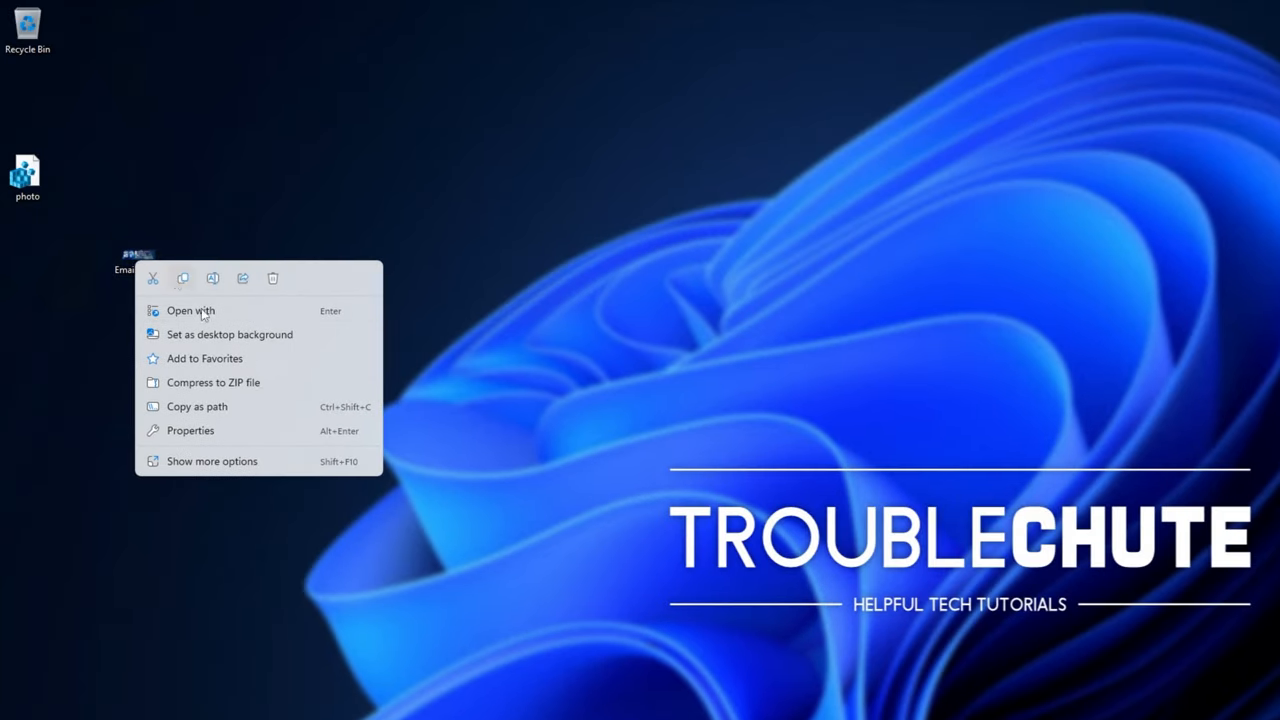
# Make Windows Photo Viewer the default app that always opens .png files
pyautogui.click(190, 310)
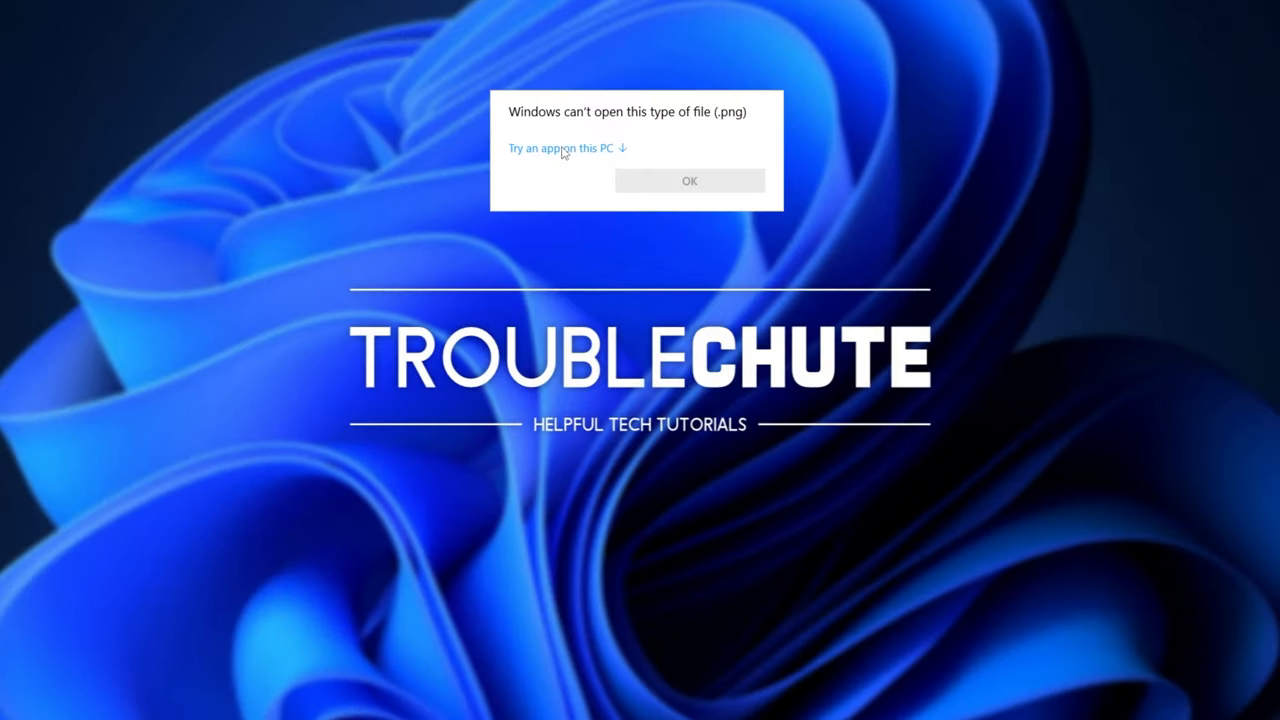
pyautogui.click(560, 148)
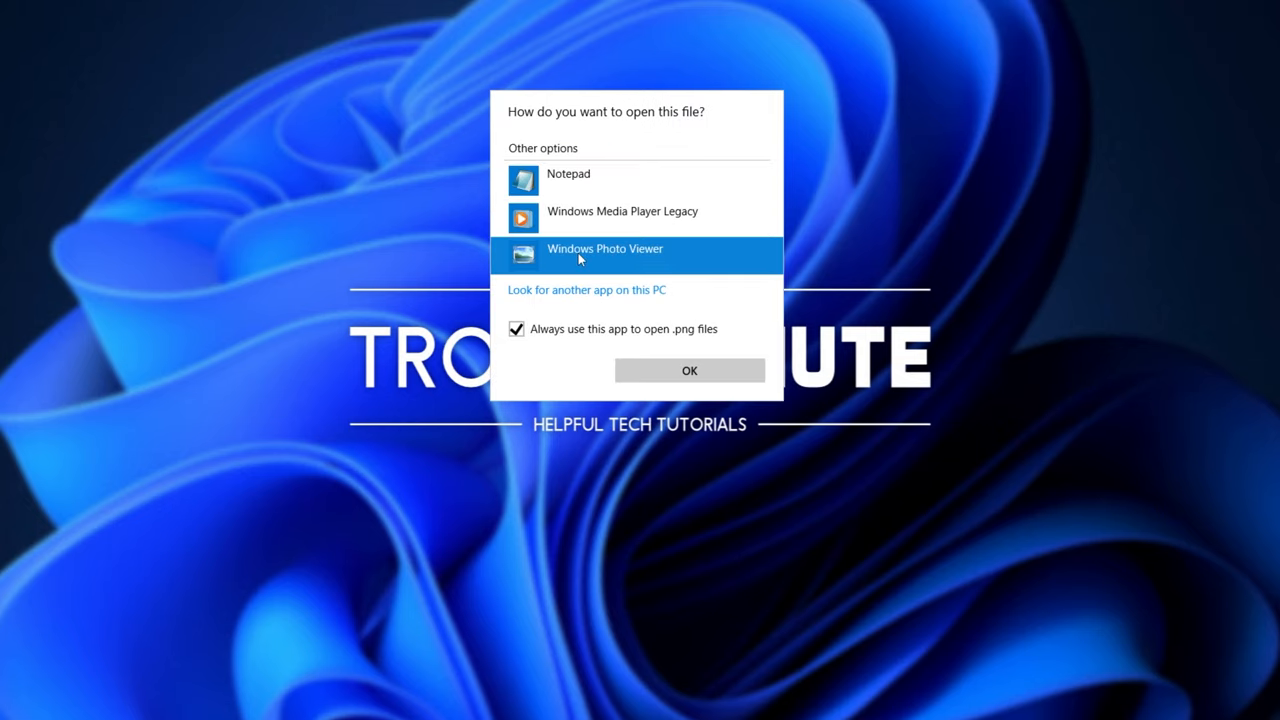
pyautogui.click(688, 370)
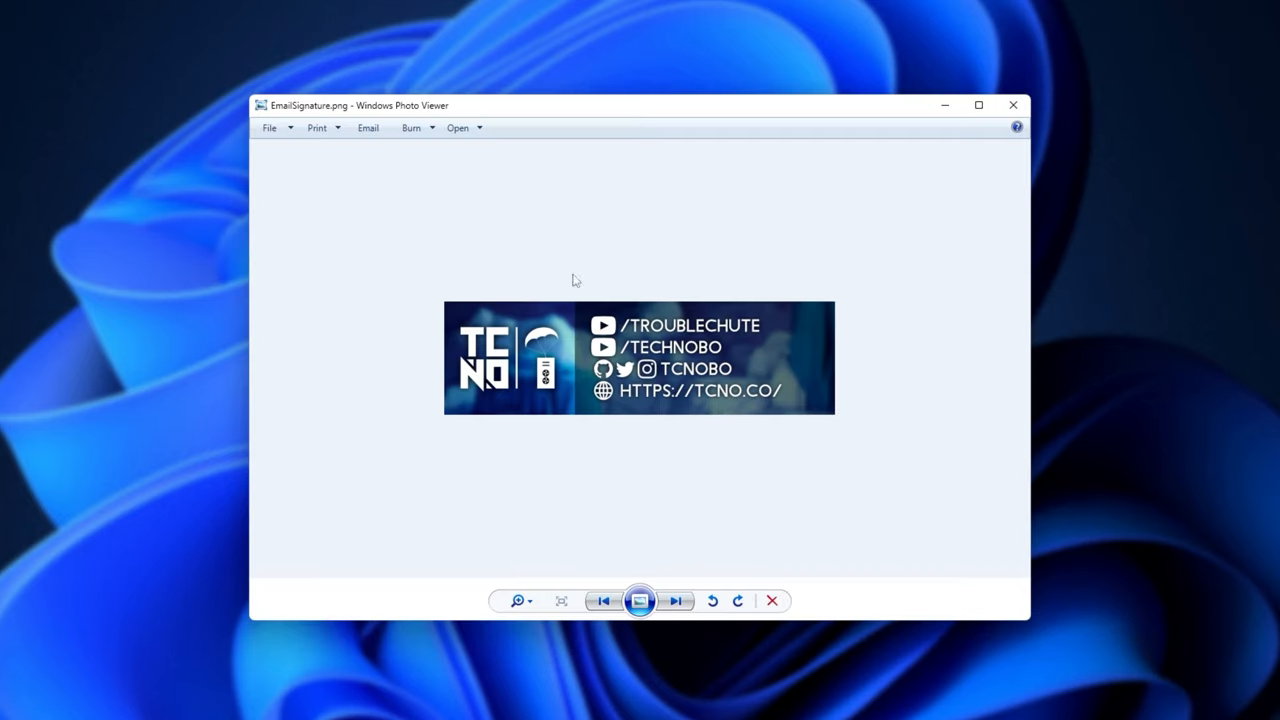
pyautogui.moveTo(638, 122)
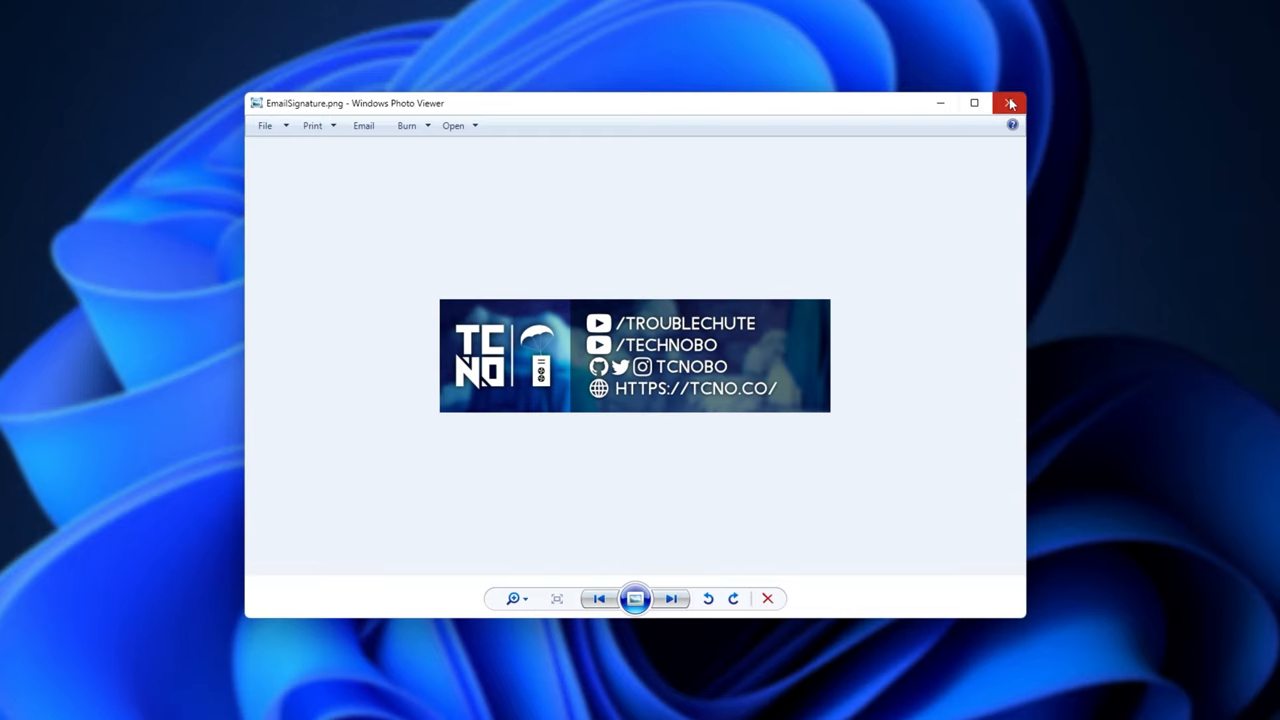
# Close Windows Photo Viewer after confirming the signature image opens in it by default
pyautogui.click(1010, 104)
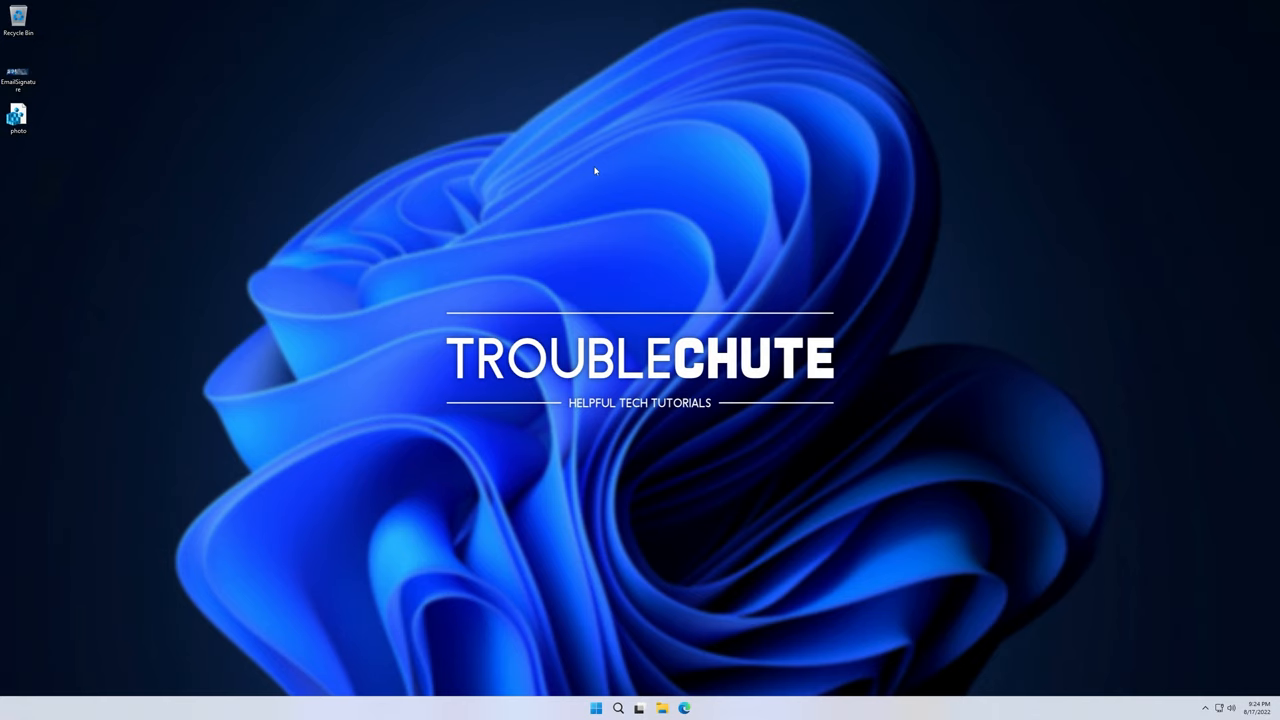
pyautogui.moveTo(432, 168)
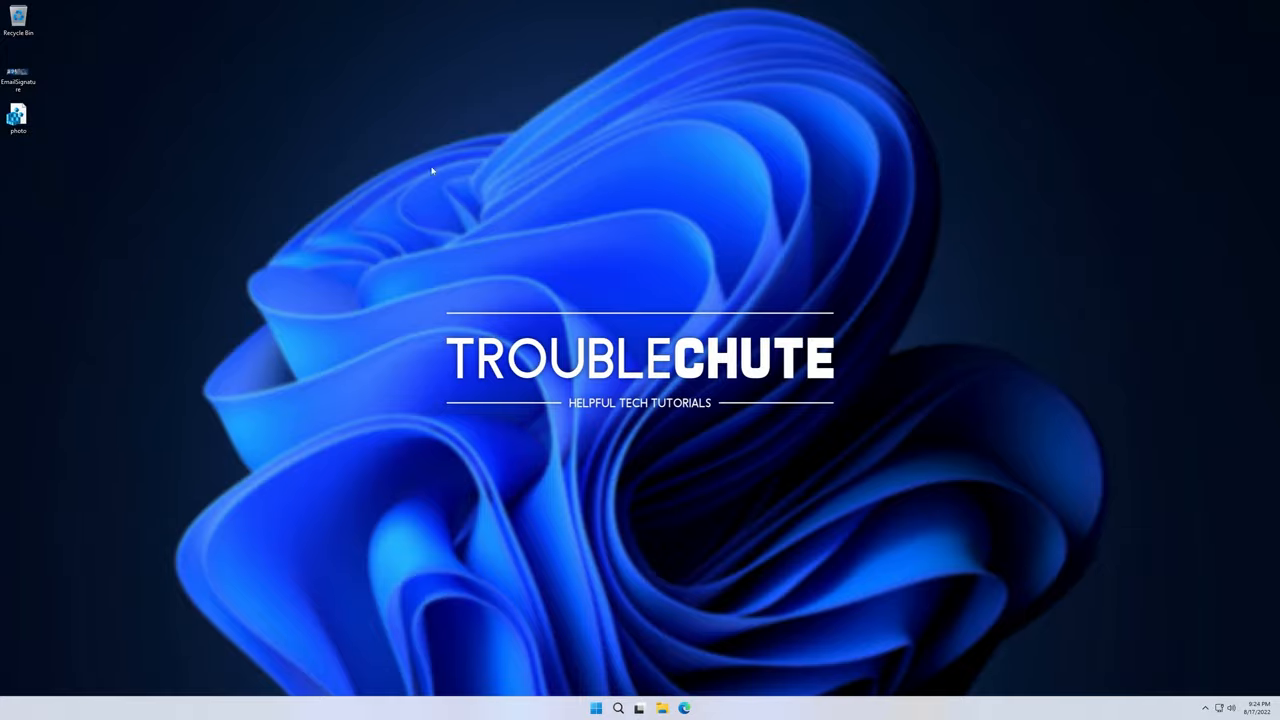